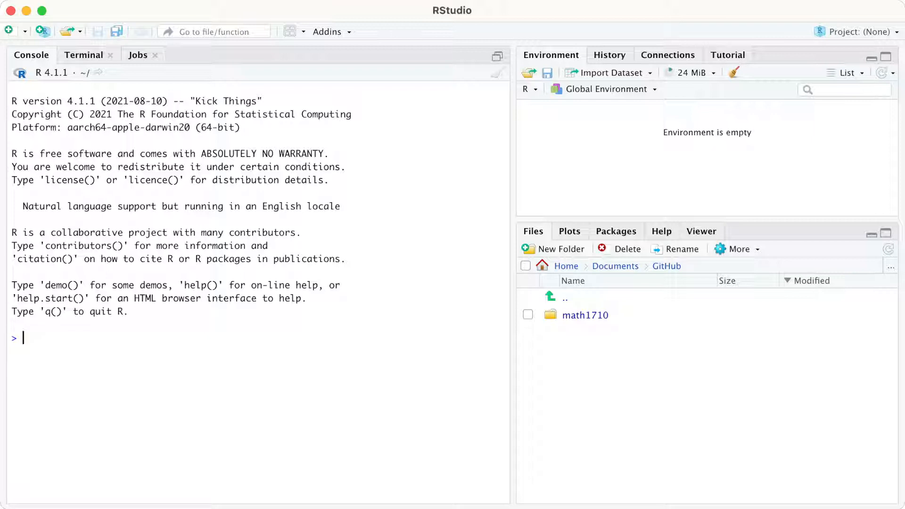
Browse the Connections, Environment, Plots and Files panes of the RStudio workspace
left_click(667, 55)
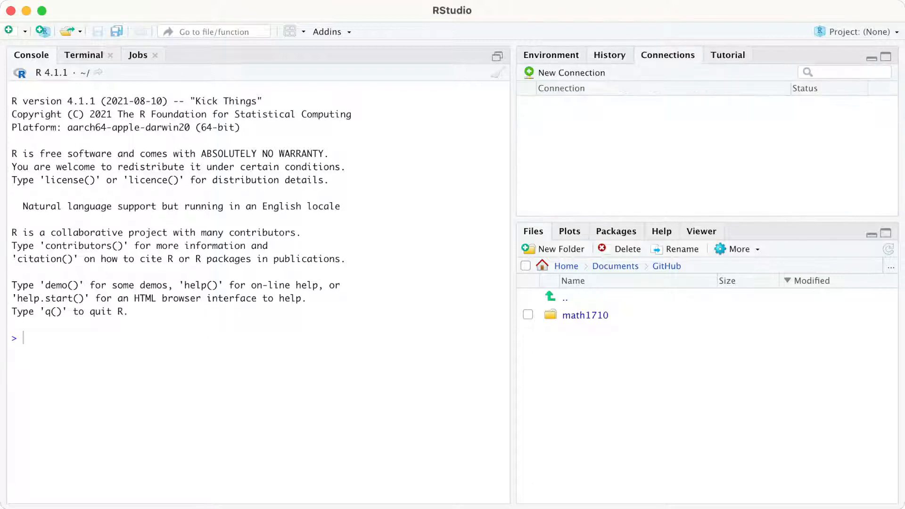
left_click(550, 55)
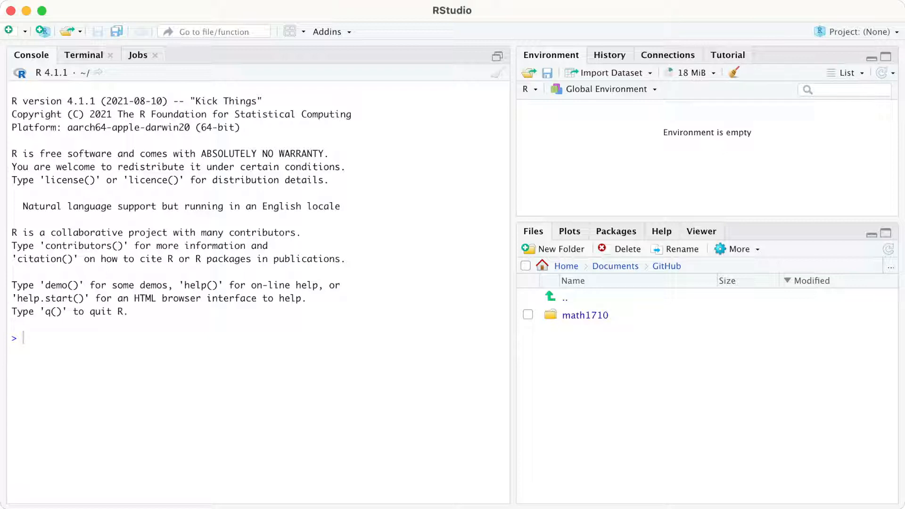
left_click(569, 231)
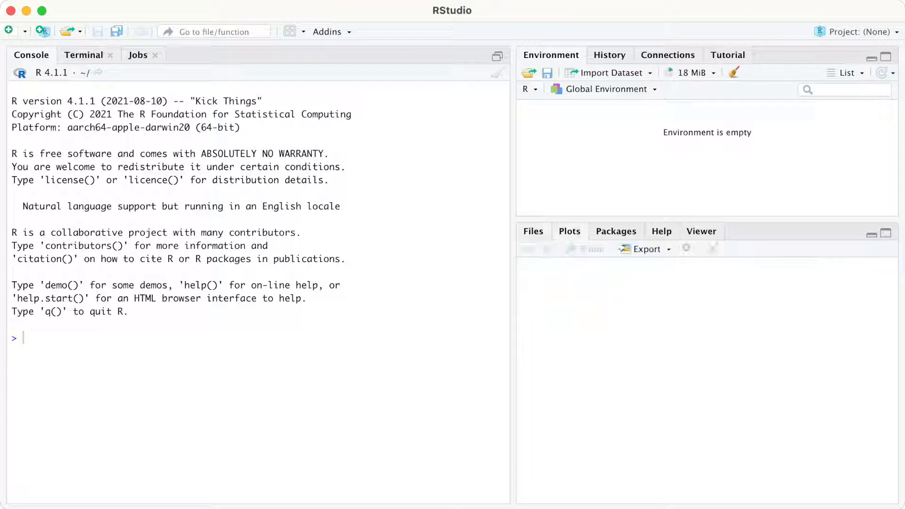
left_click(569, 231)
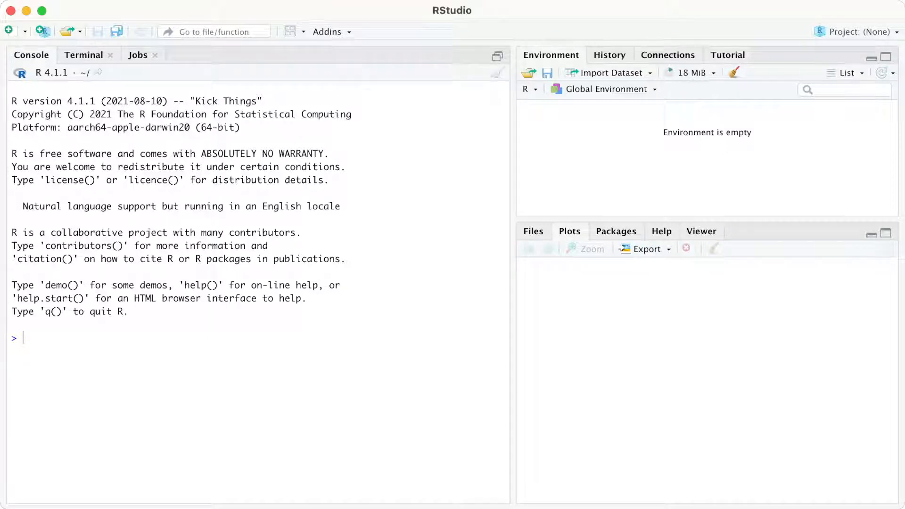
left_click(532, 231)
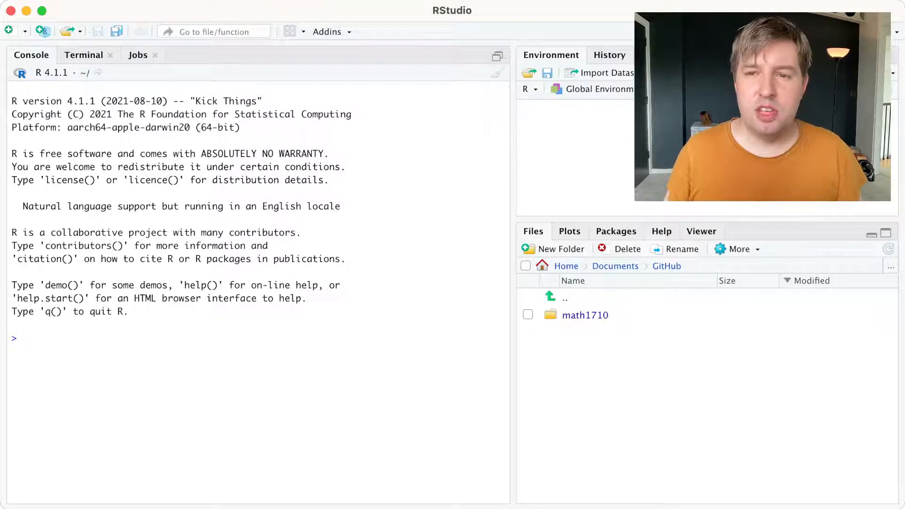
Run 7 * 9 in the console, returning 63
type("7")
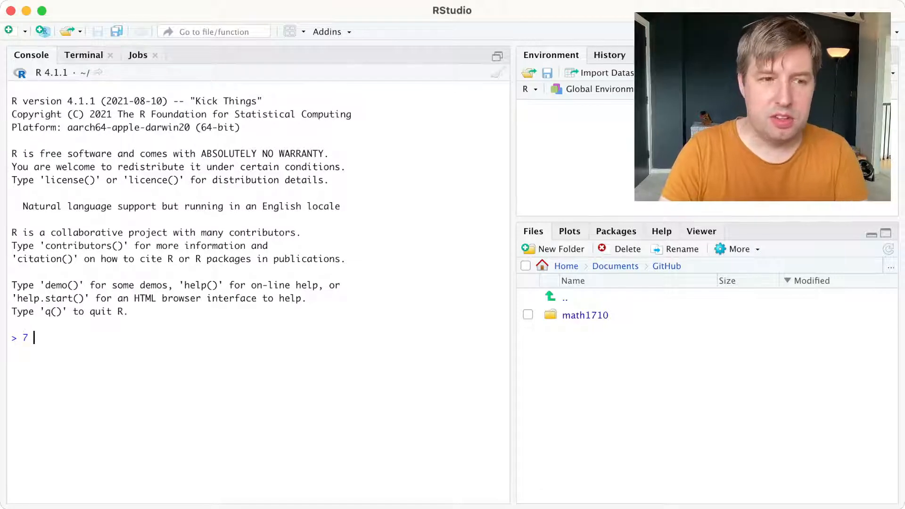
type("*")
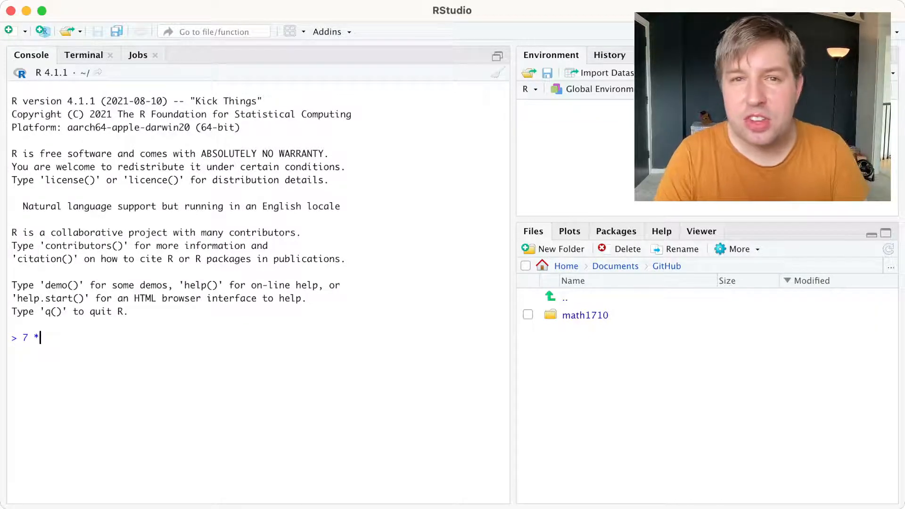
type("9")
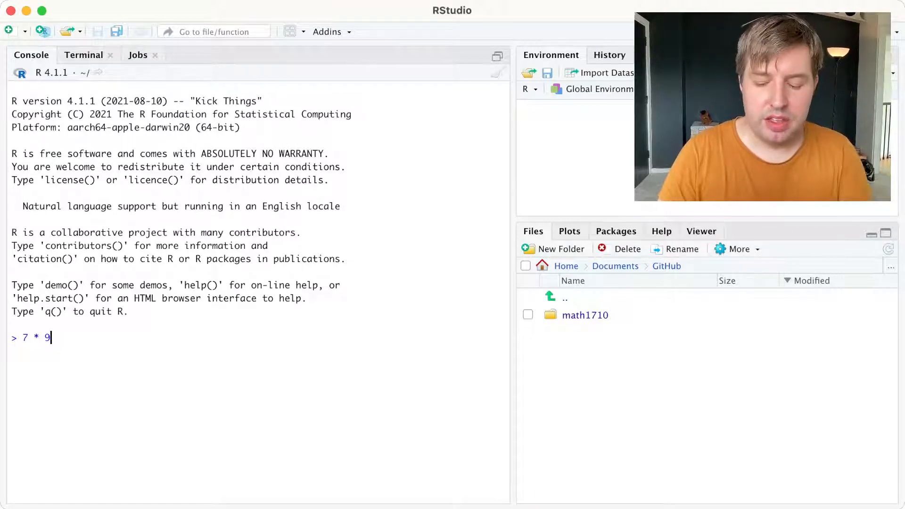
key("Enter")
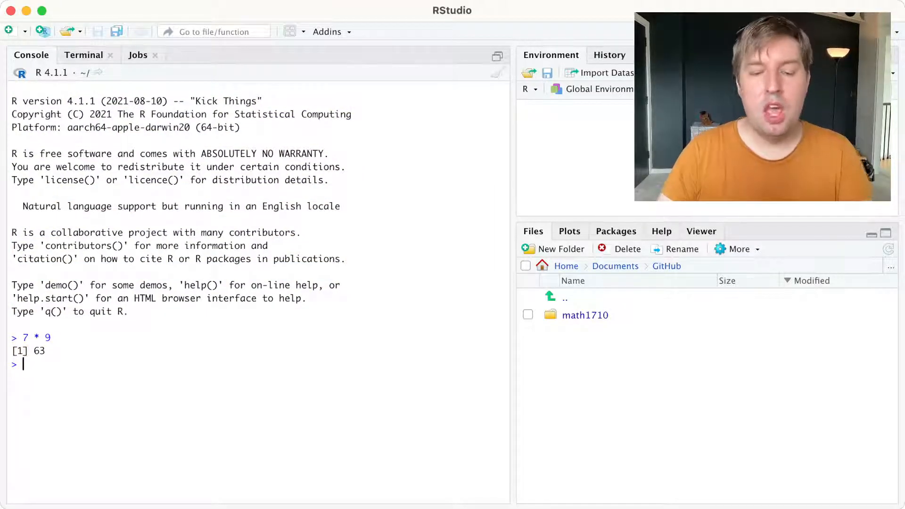
Run (2 + 3) / 7 in the console, returning 0.7142857
type("(2 + 3) / 7")
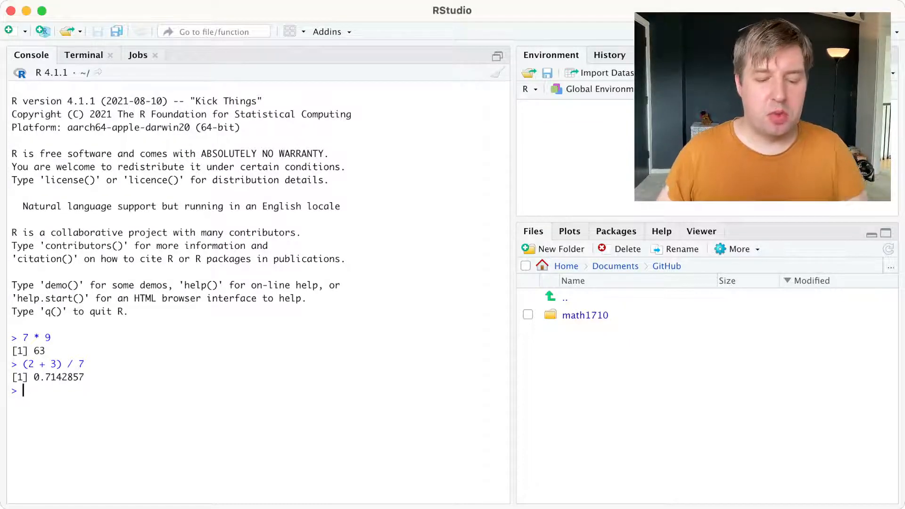
Assign answer <- 7 * 9 in the console
type("answ")
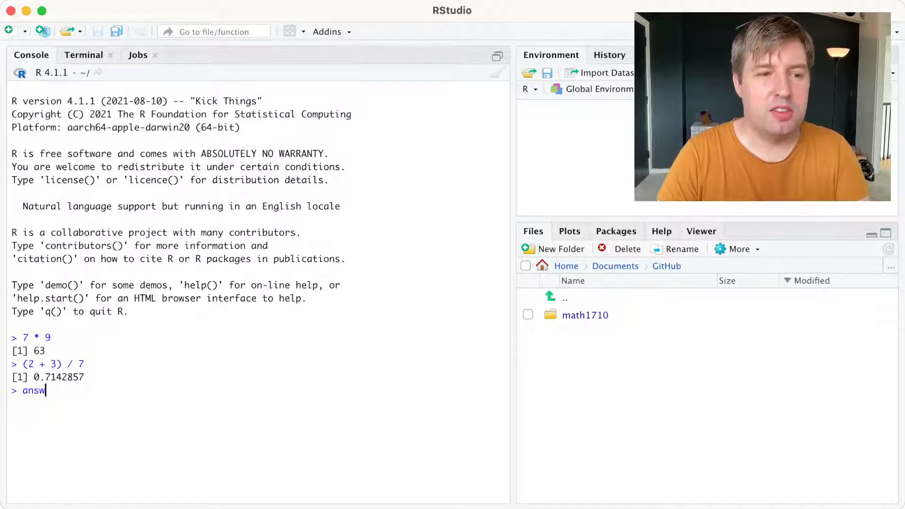
type("er")
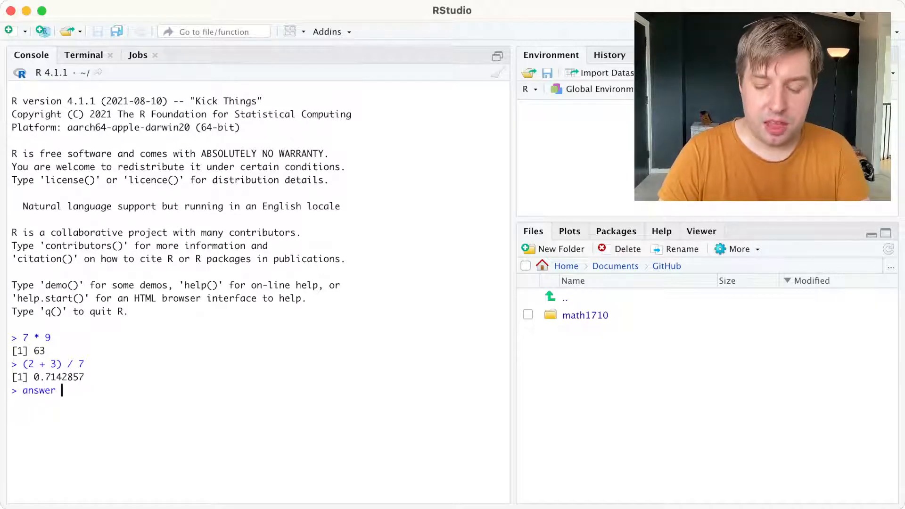
type("<- 7")
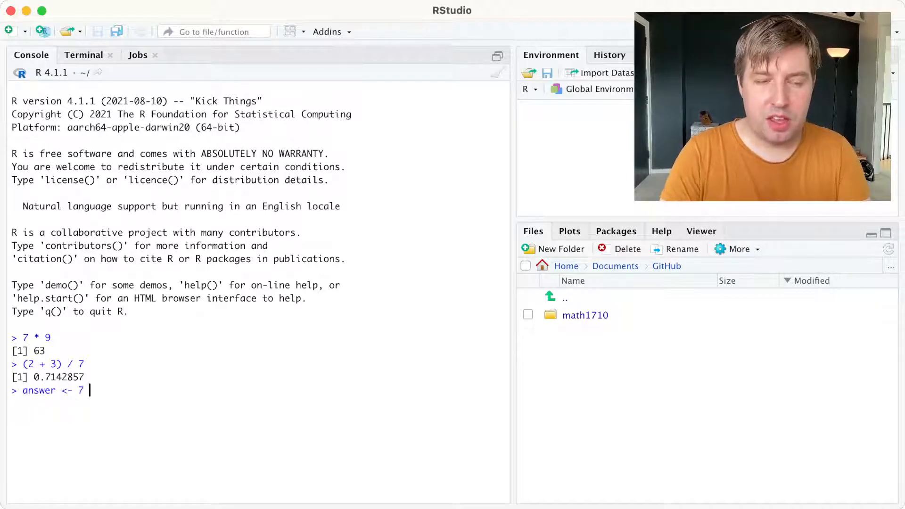
type("* 9")
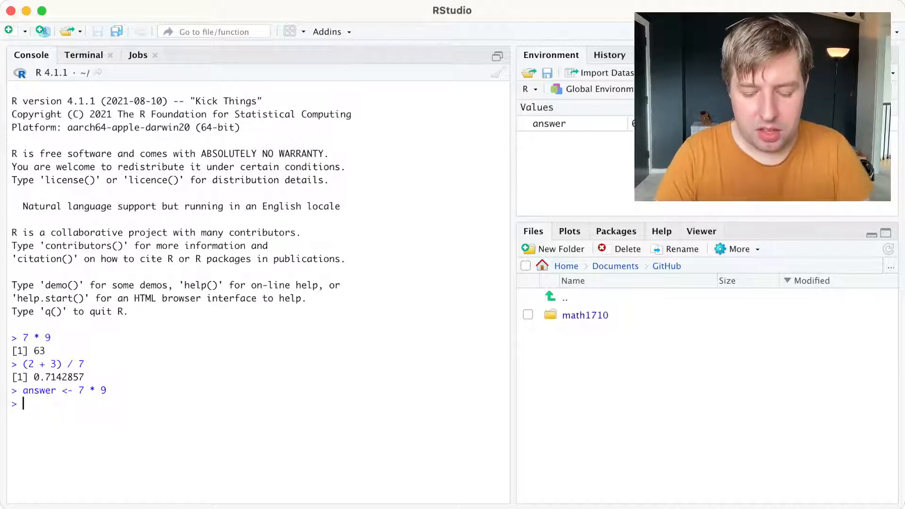
Print answer in the console, showing 63
type("an")
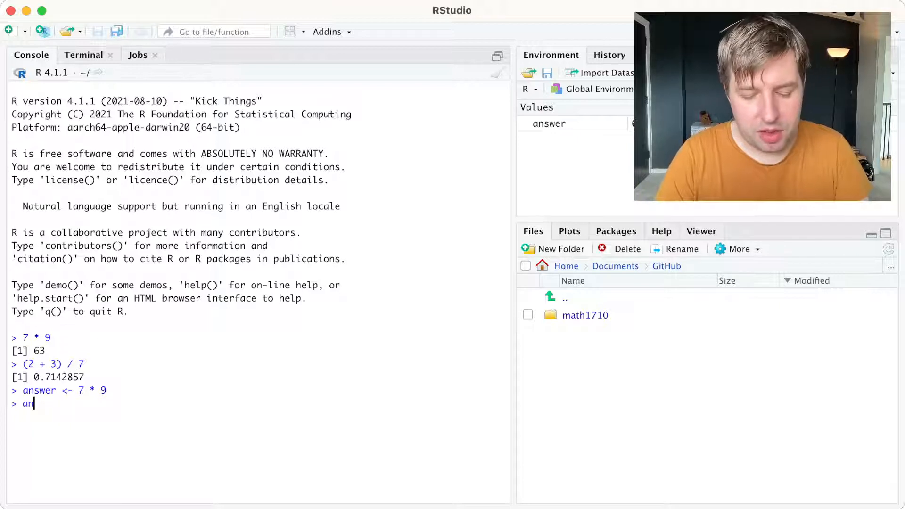
type("swer")
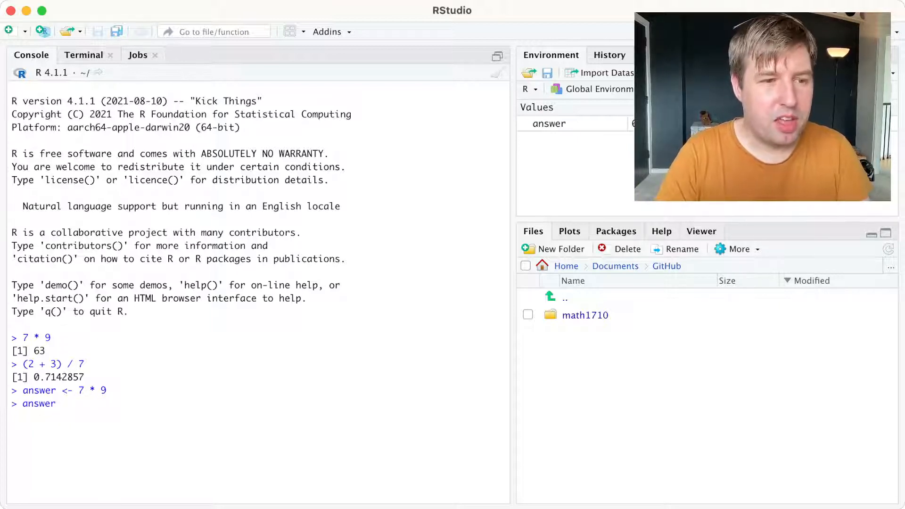
key("Return")
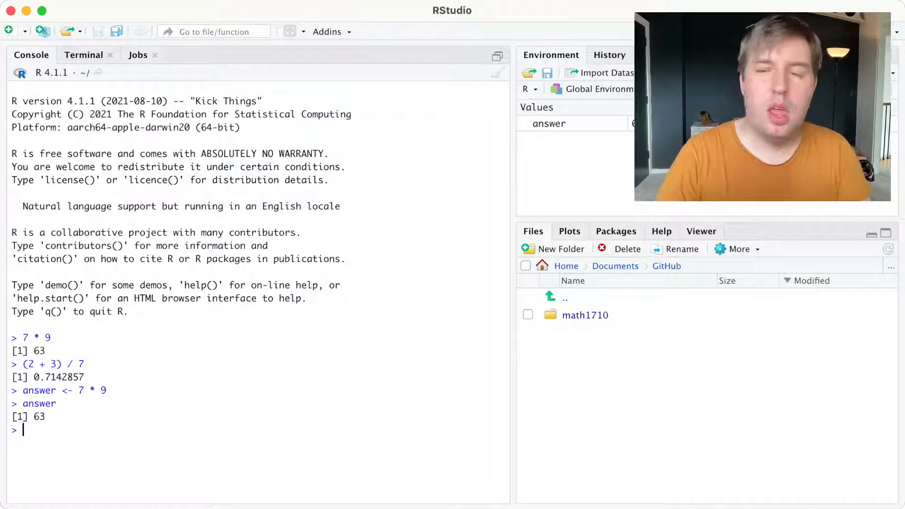
Assign new_answer <- answer * 2 so both variables appear in the environment
type("n")
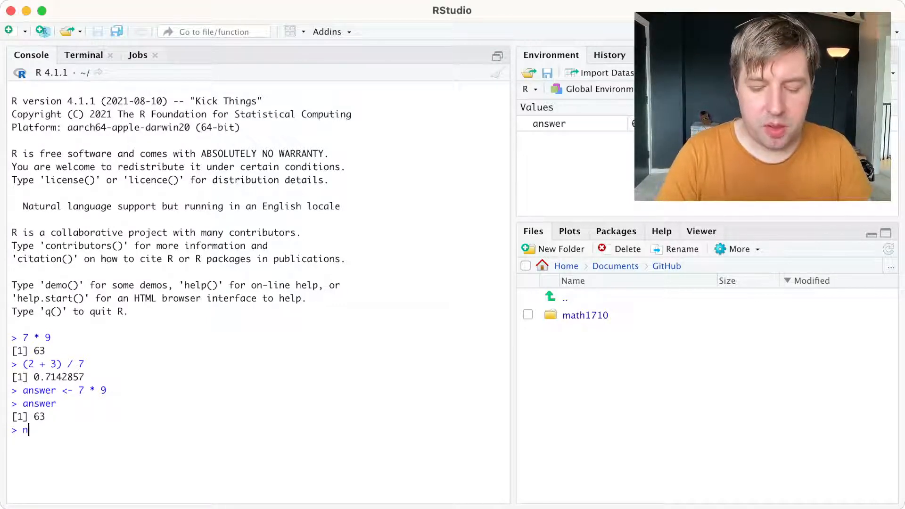
type("ew_answer <- answ")
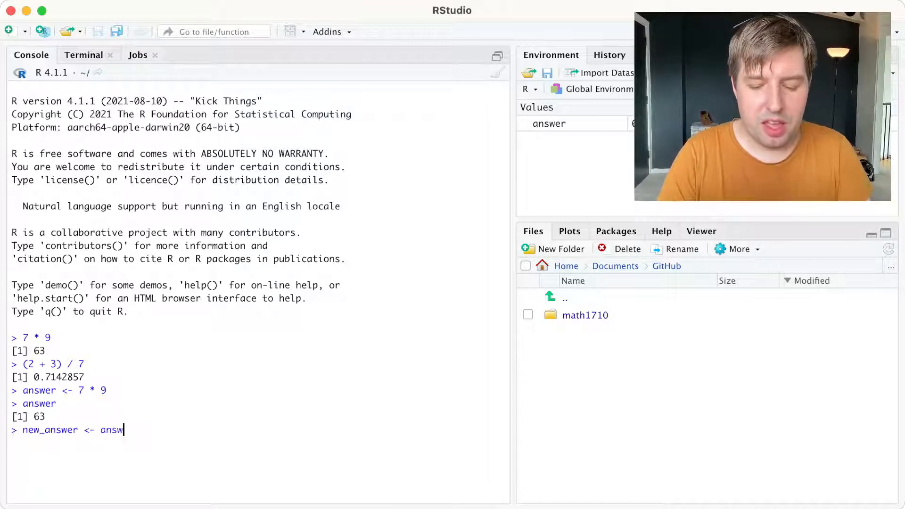
type("er * 2")
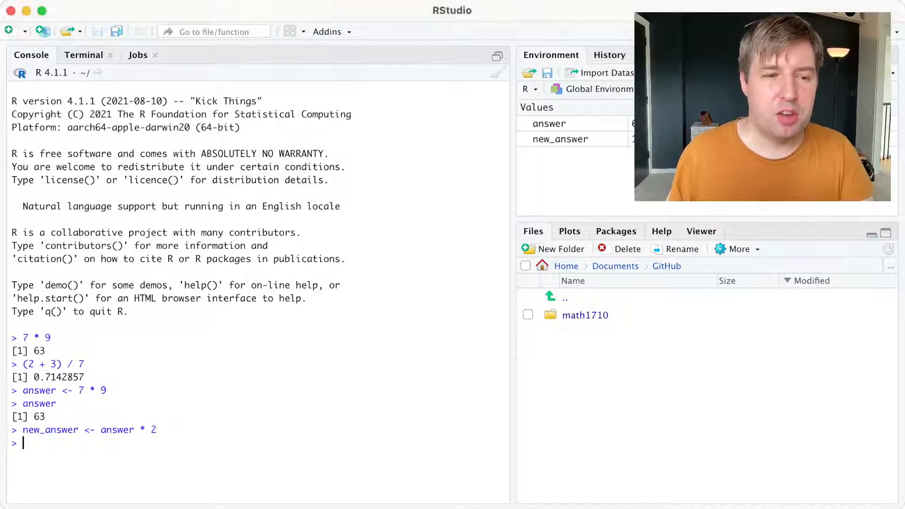
Update new_answer by adding to itself in the console
type("new_a")
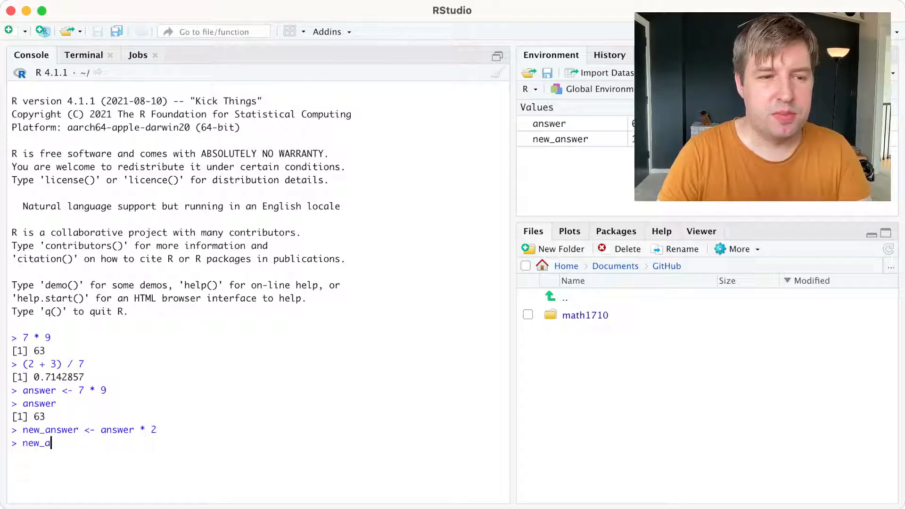
type("nswer <-")
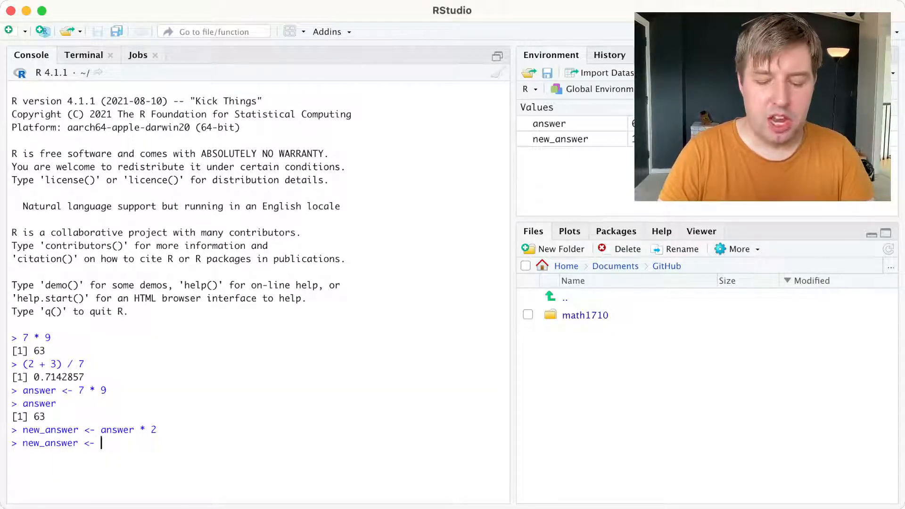
type("new_answer")
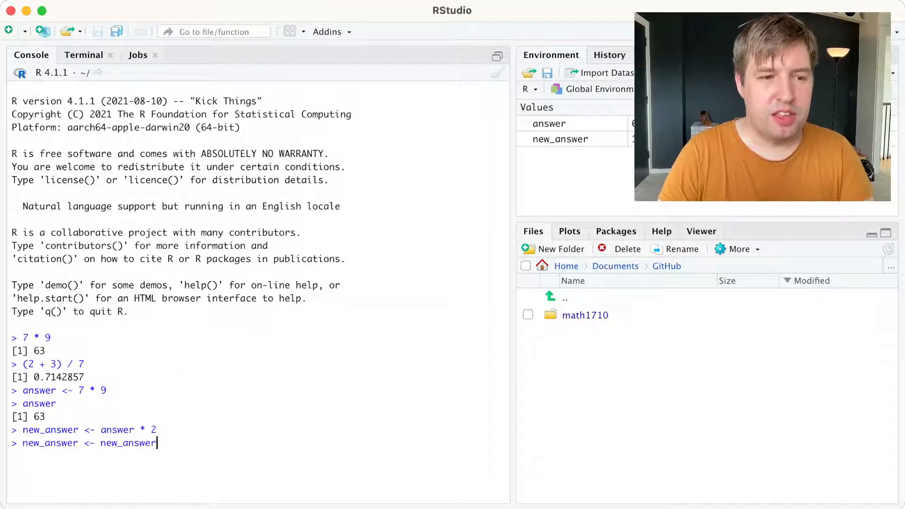
type("+ 9")
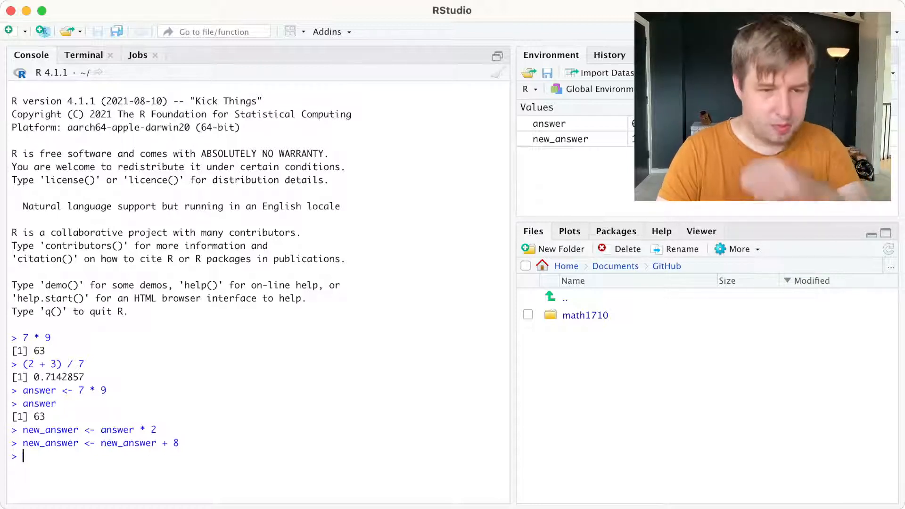
Print new_answer in the console, showing 134
type("new_an")
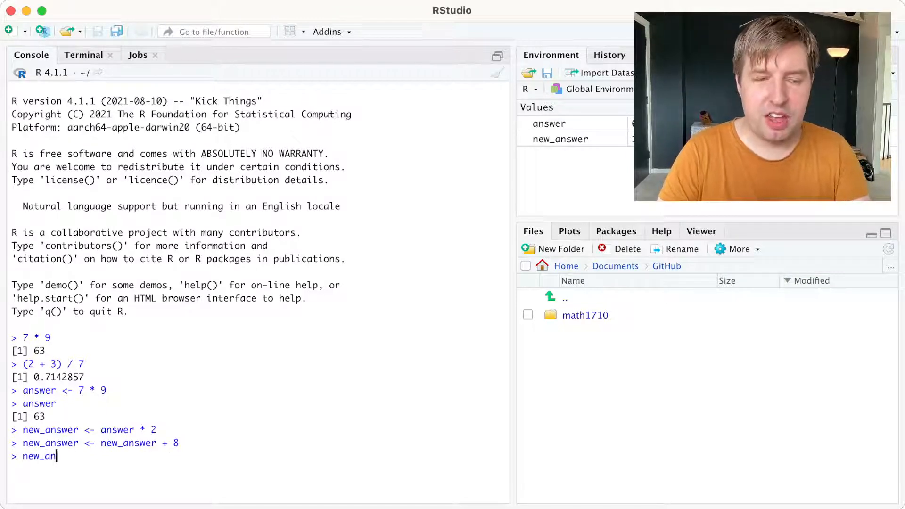
key("Enter")
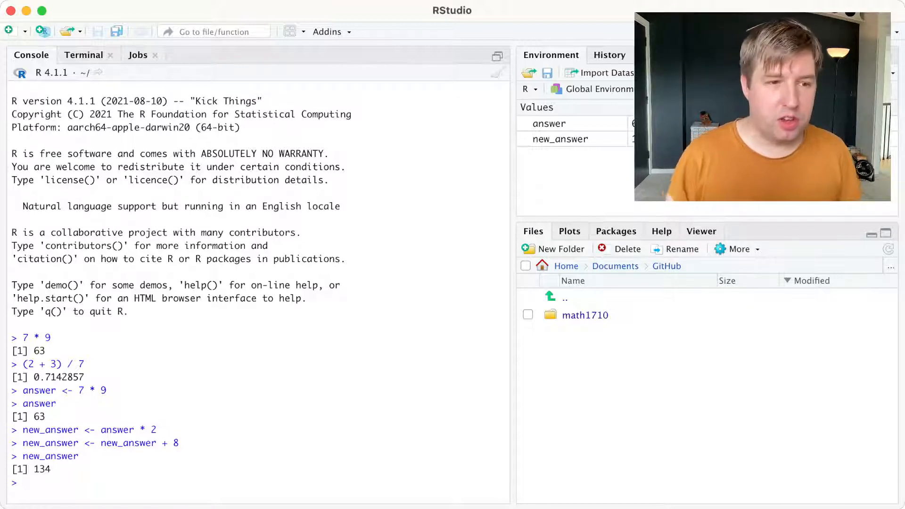
Compute log(8) in the console, giving 2.079442
type("log")
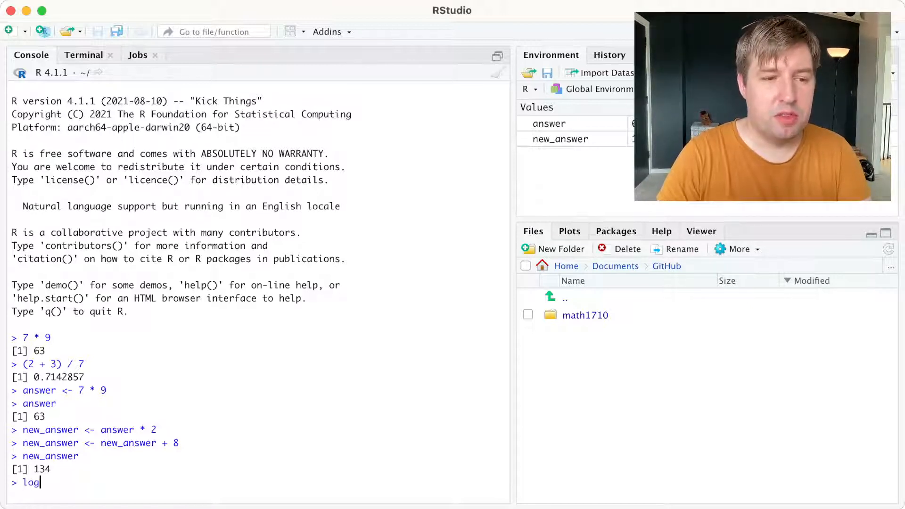
type("(8")
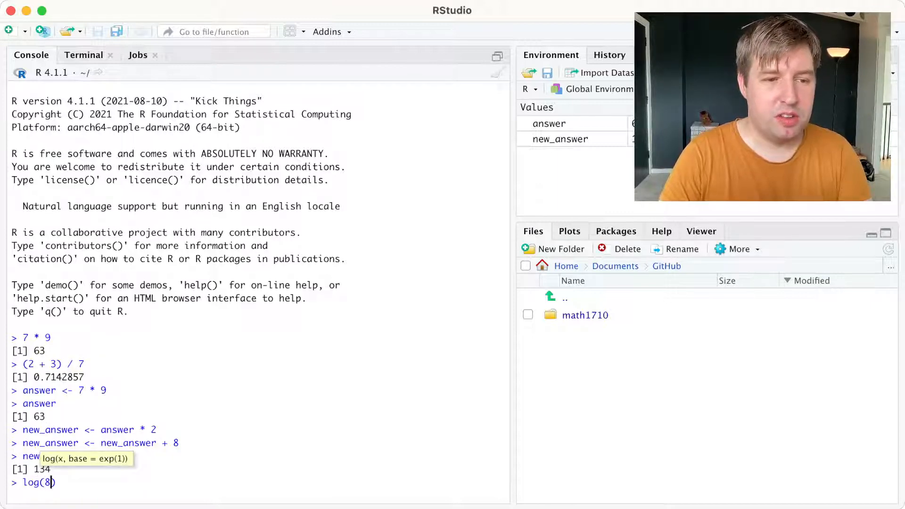
key("Enter")
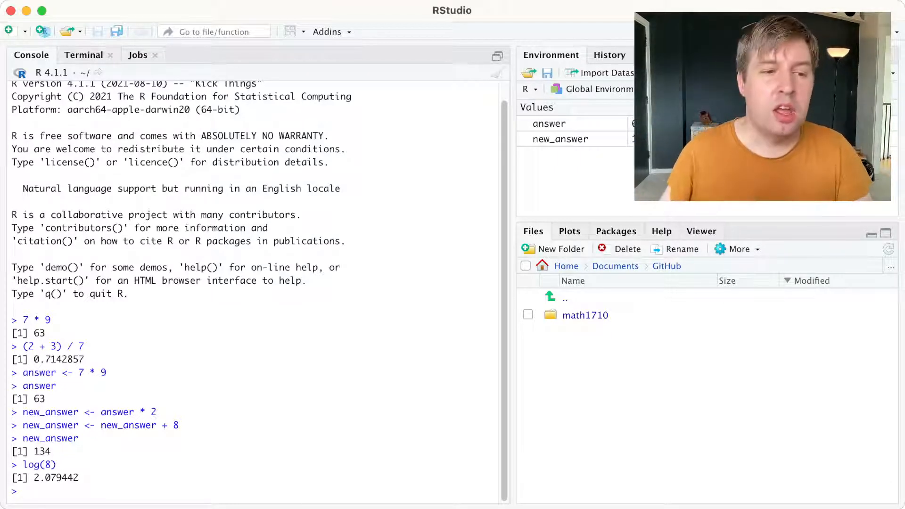
Compute log(answer) in the console, giving 4.143135
type("l")
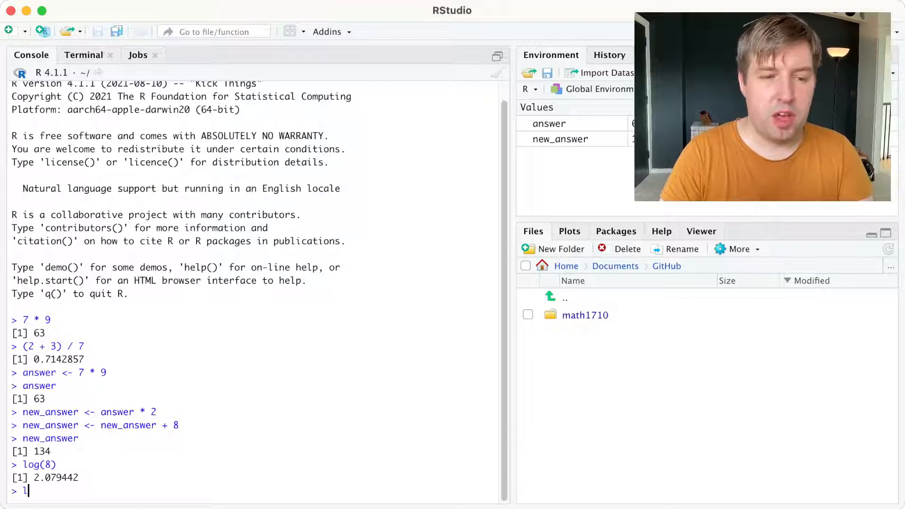
type("og(")
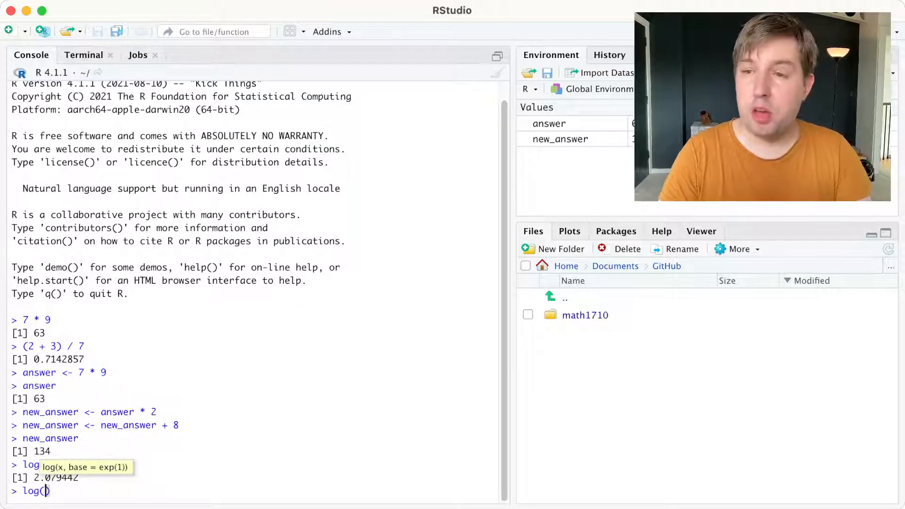
type("answer")
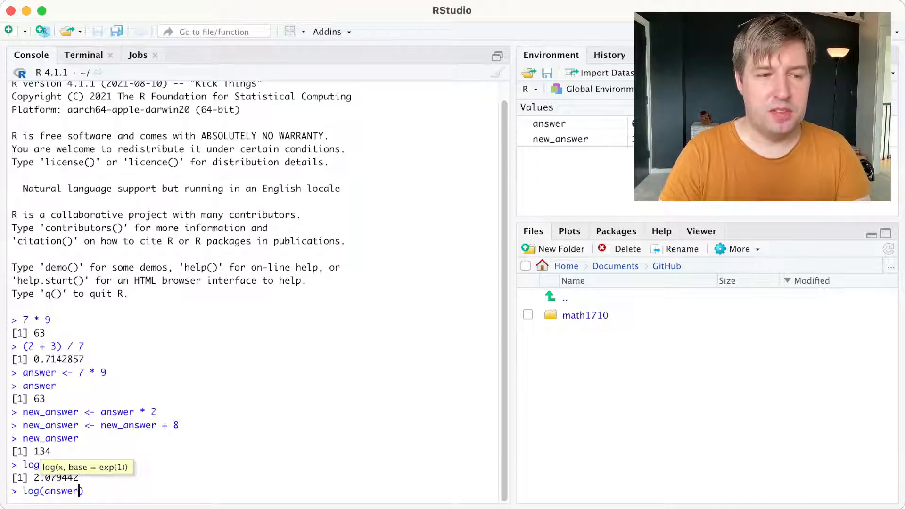
key("Enter")
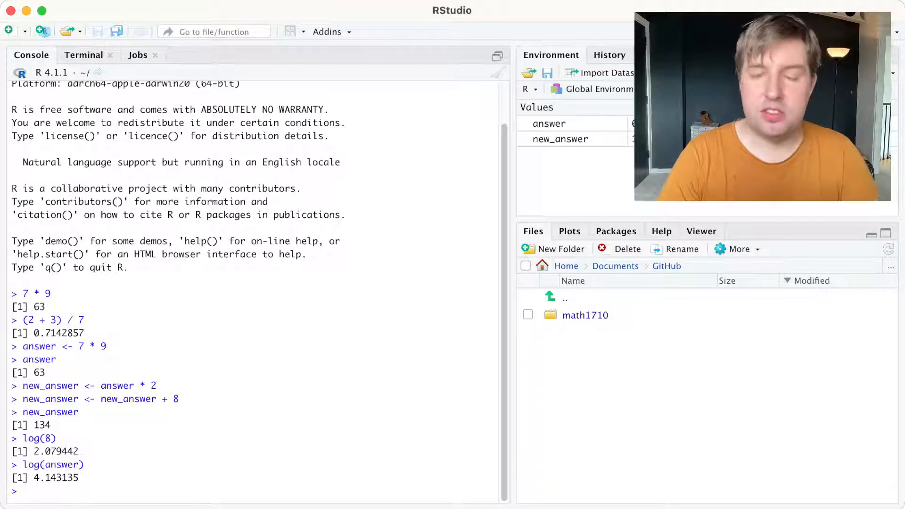
Run round(log(answer), digits = 3) in the console, returning 4.143
type("round(log(answer),")
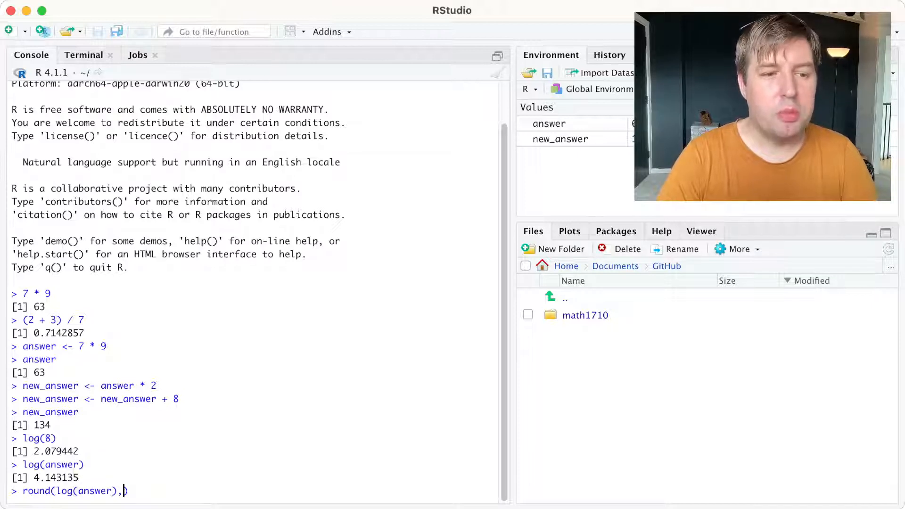
type("digits")
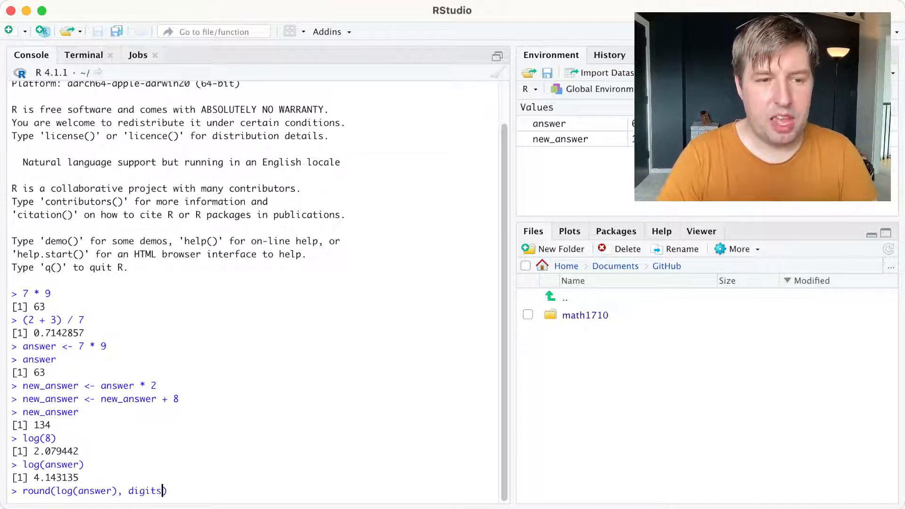
type("= 3")
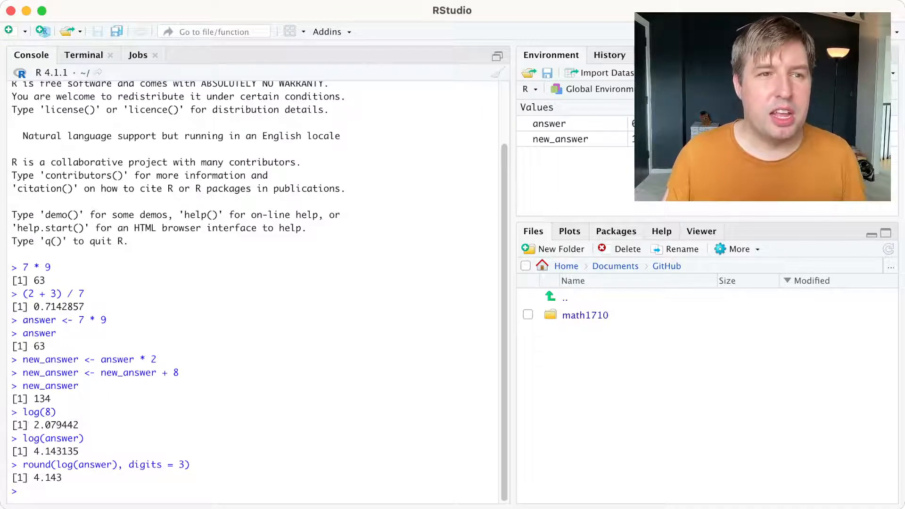
Start a new R script containing answer <- 7 * 9 and round(log(answer), digits = 3)
left_click(8, 30)
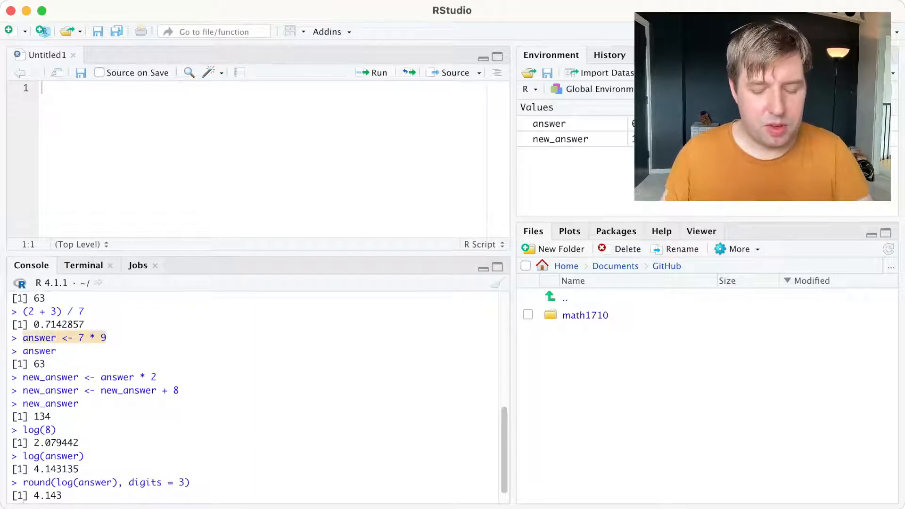
type("answer <- 7 * 9")
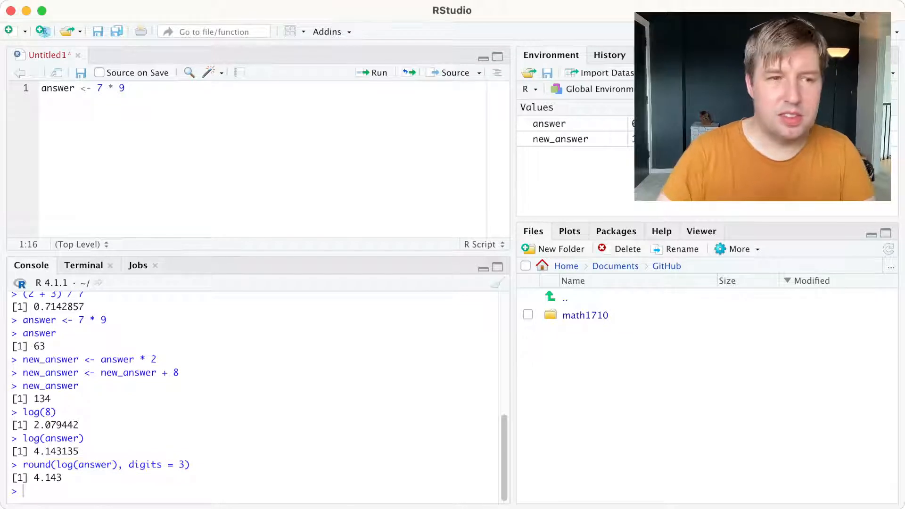
type("round(log(answer), digits = 3)")
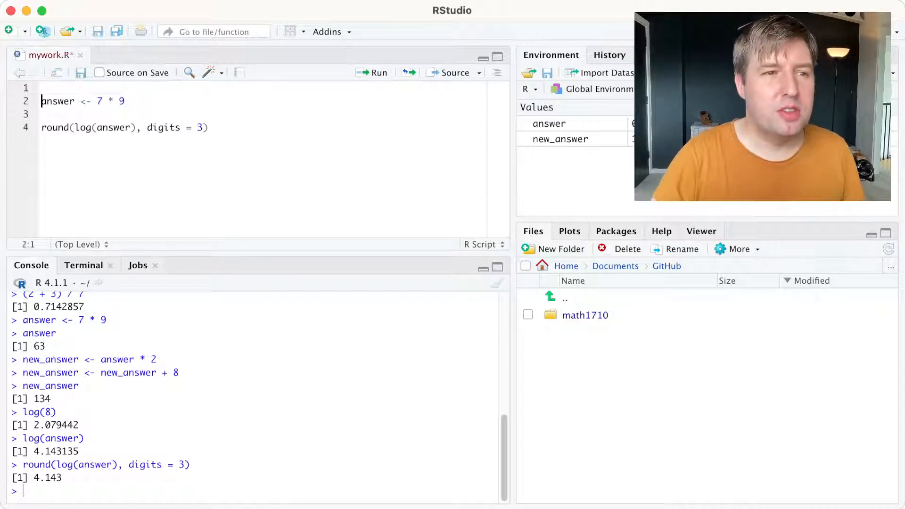
Add a '# Trying' header comment line at the top of mywork.R
key("Enter")
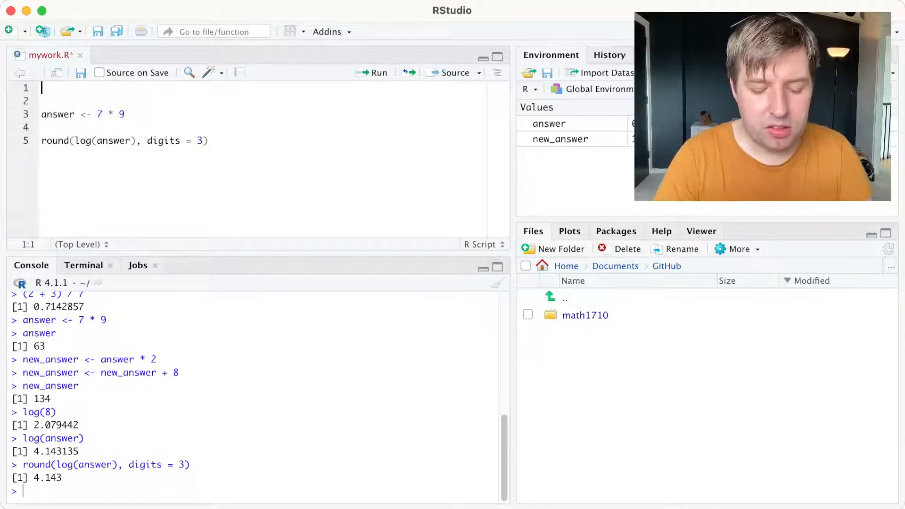
type("#")
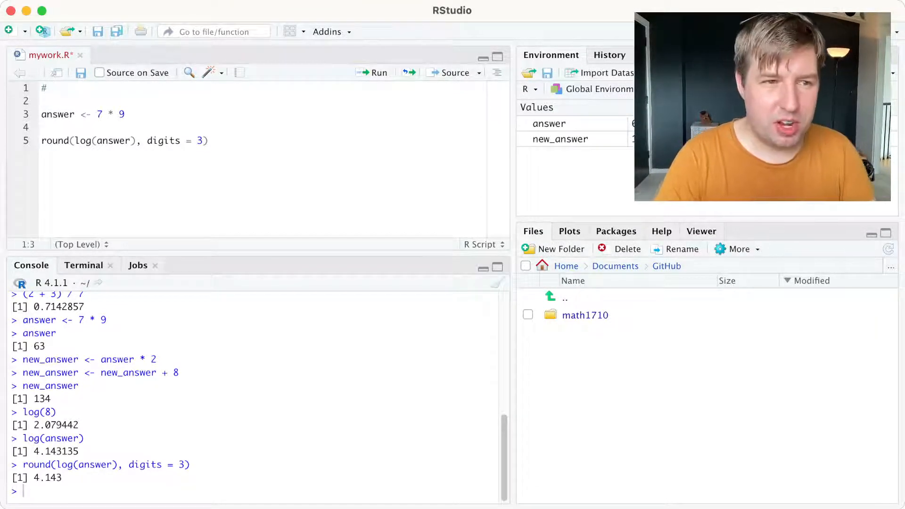
type("This is me t")
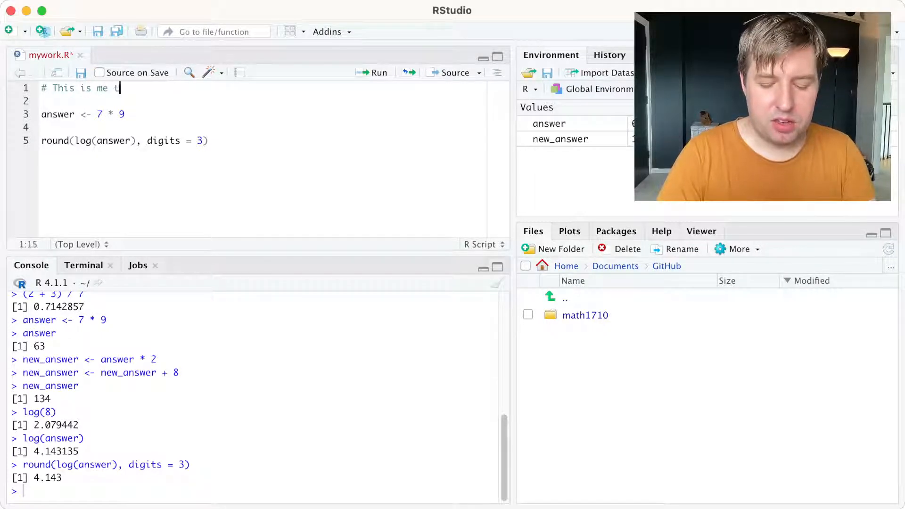
type("rying out R commands for a video")
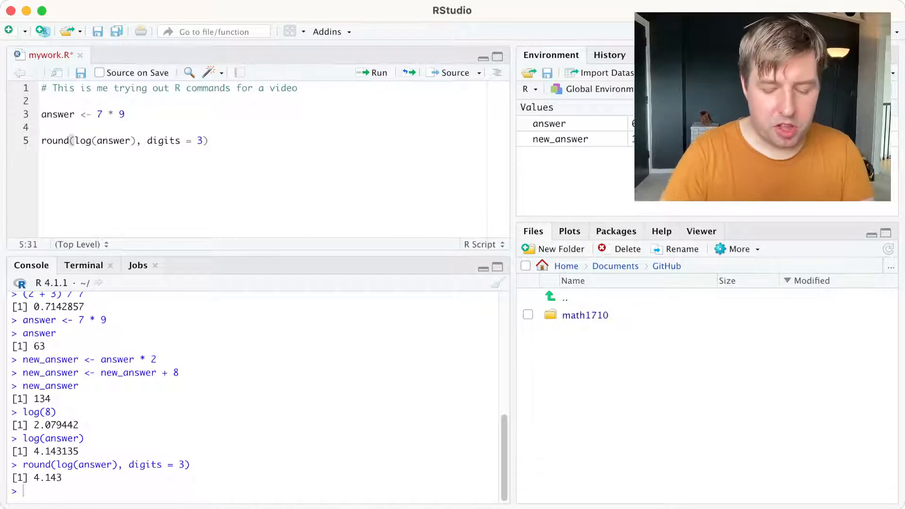
Add an inline comment '# This rounds ... to 3 decimal places' after the round() line
type("#")
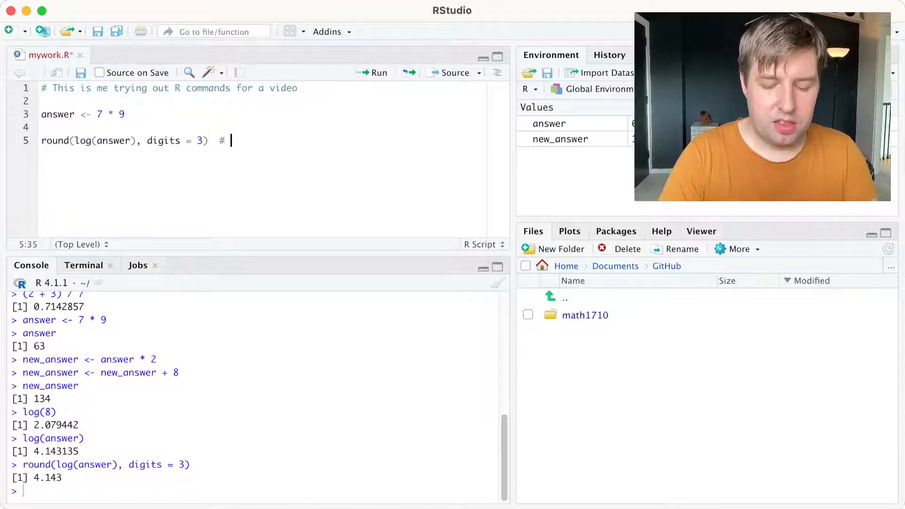
type("This rounds the lo")
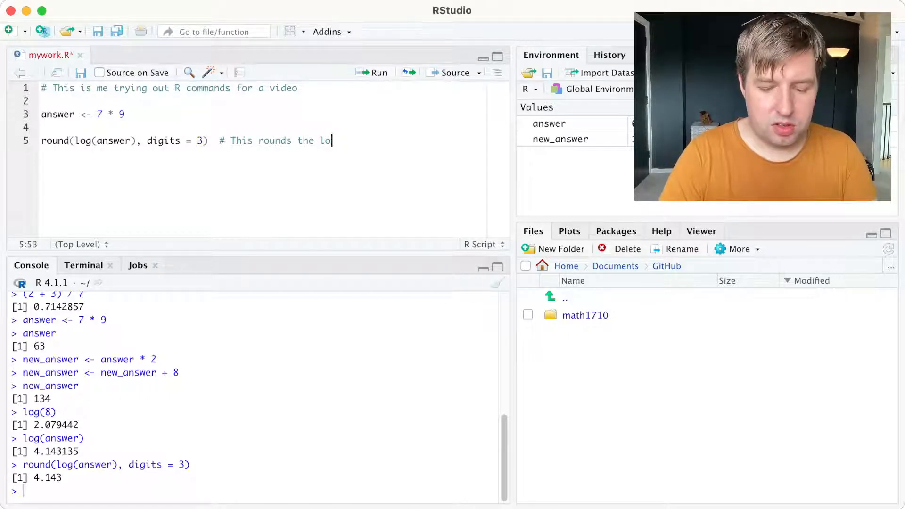
type("g to 3 decimal places")
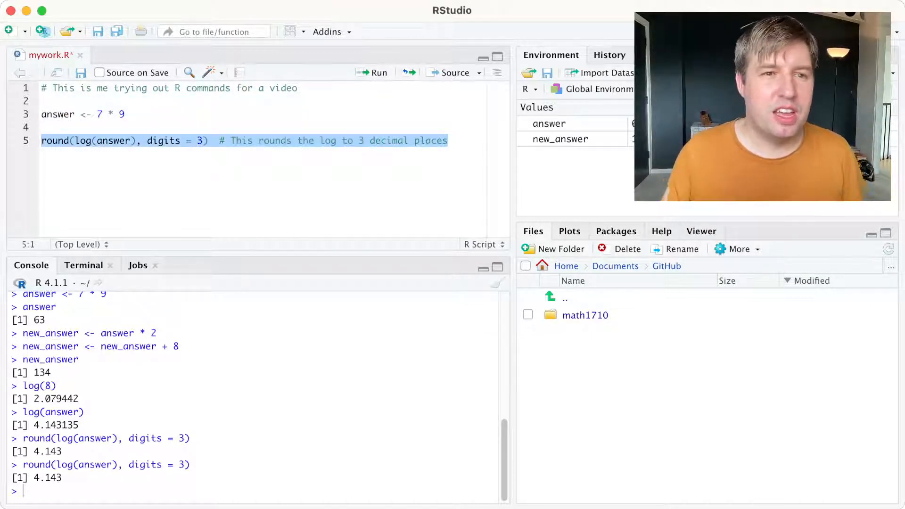
Run the commented rounding line from the script so the console prints 4.143
left_click(372, 71)
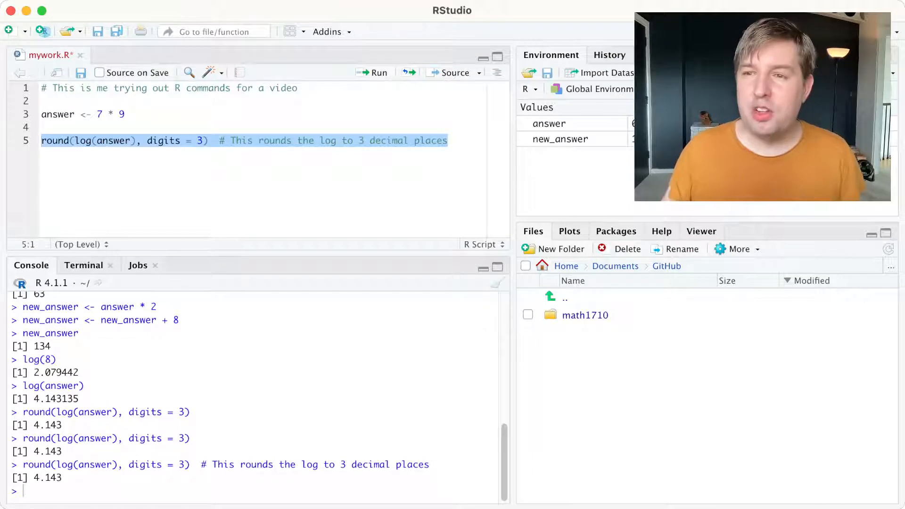